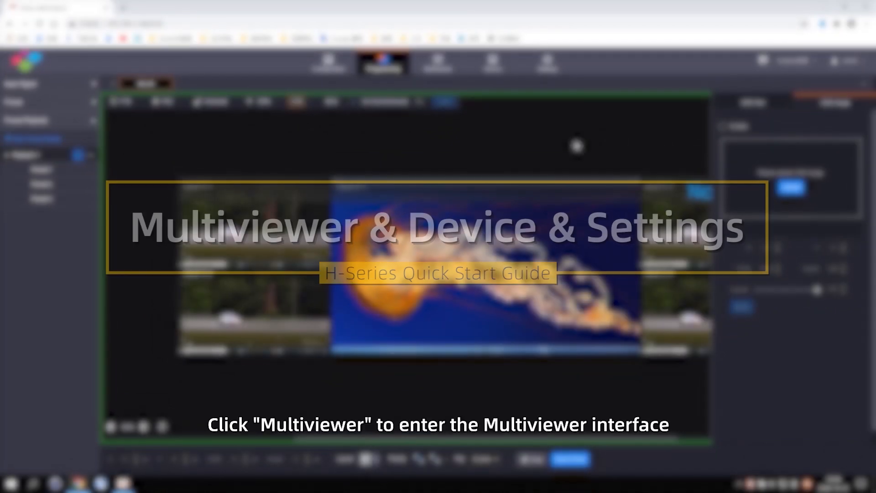
Step: Switch to the Multiviewer page showing the empty monitoring canvas
left_click(437, 61)
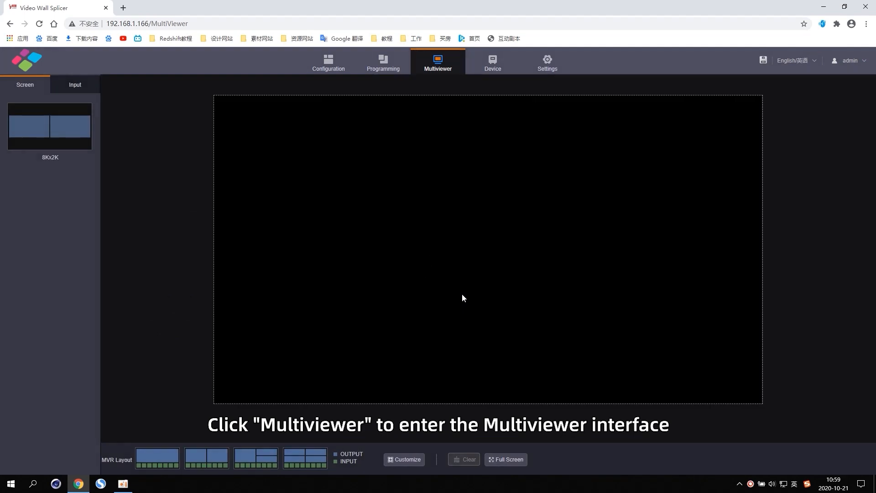
left_click(25, 84)
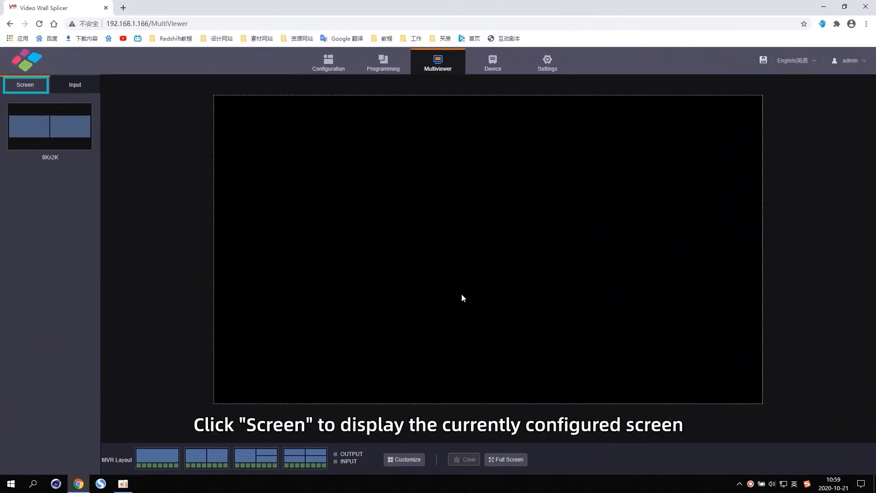
mouse_move(27, 87)
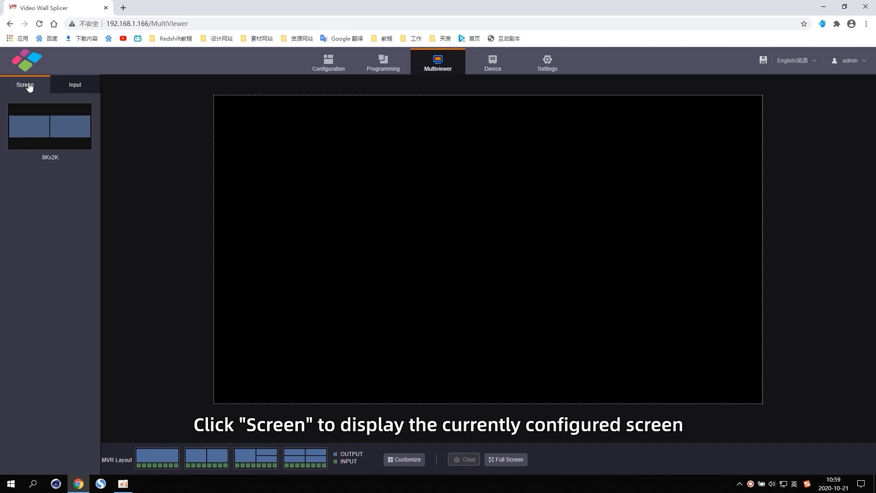
left_click(74, 84)
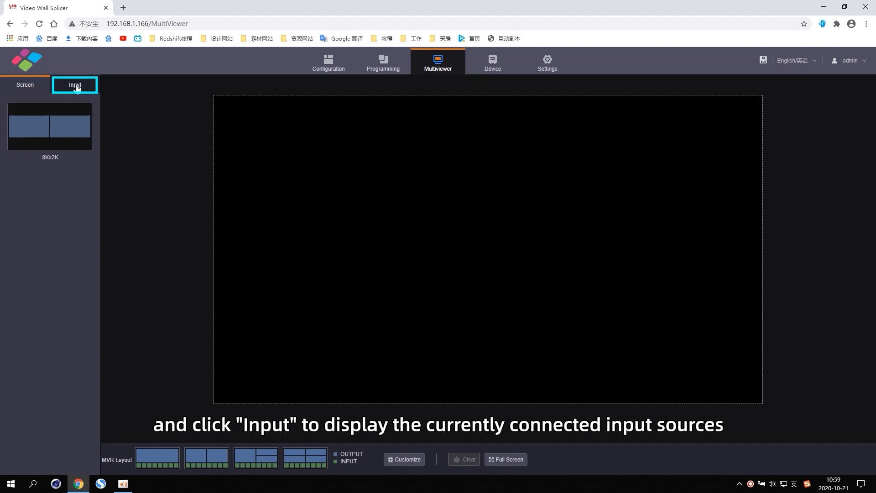
left_click(74, 85)
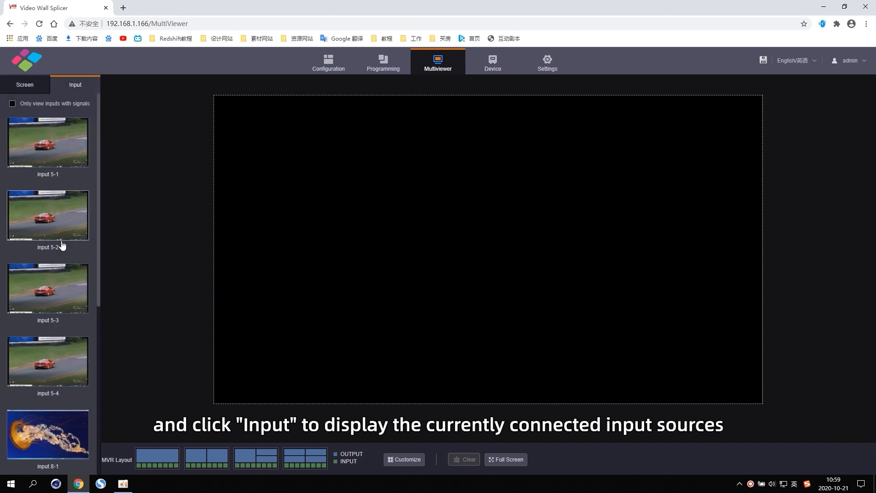
scroll("down", 3)
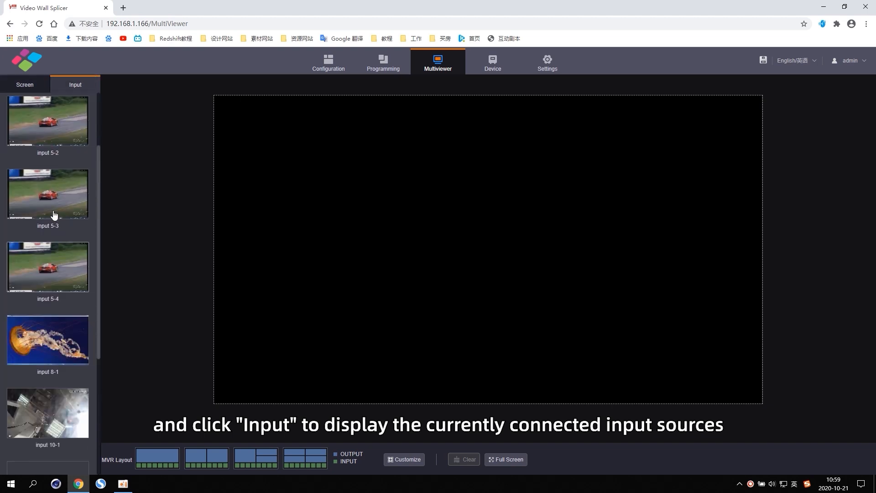
left_click(25, 84)
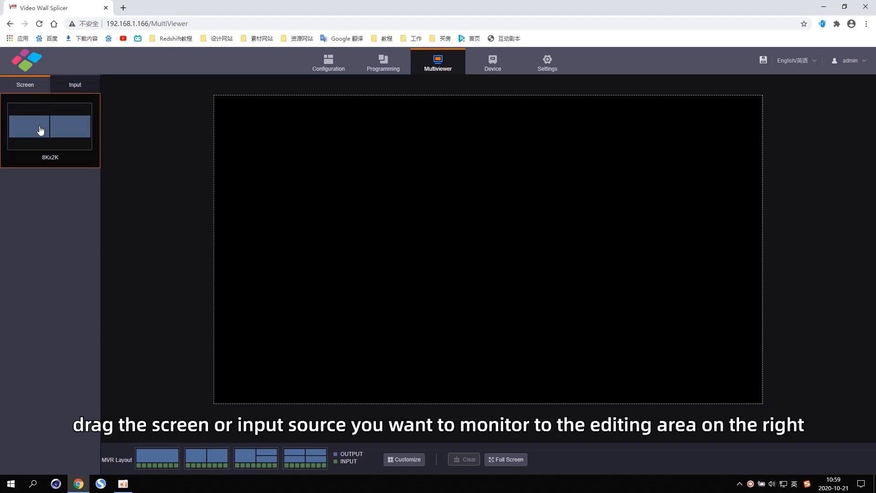
Step: Add the 8Kx2K screen and an input source window to the monitoring canvas
left_click_drag(49, 125, 332, 146)
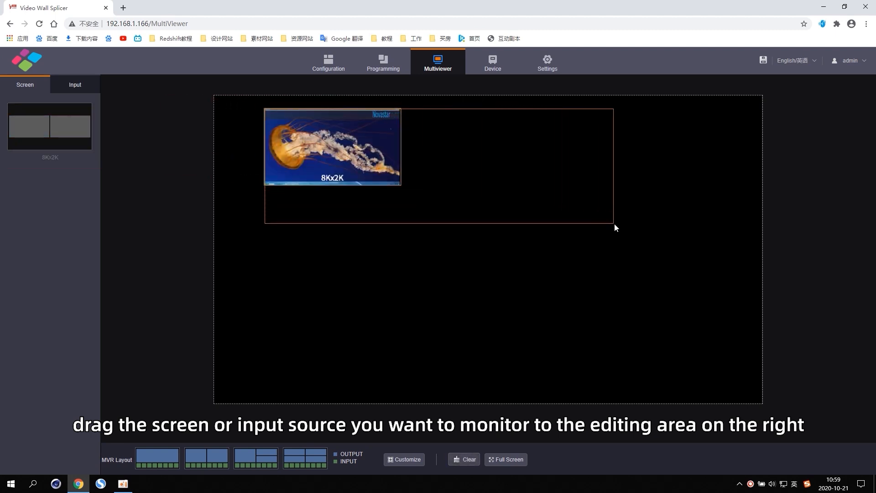
left_click(75, 84)
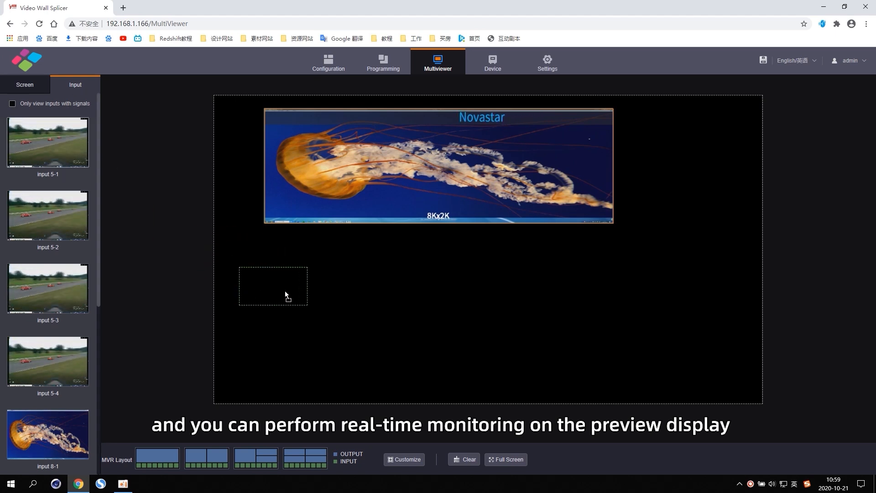
left_click_drag(49, 142, 273, 286)
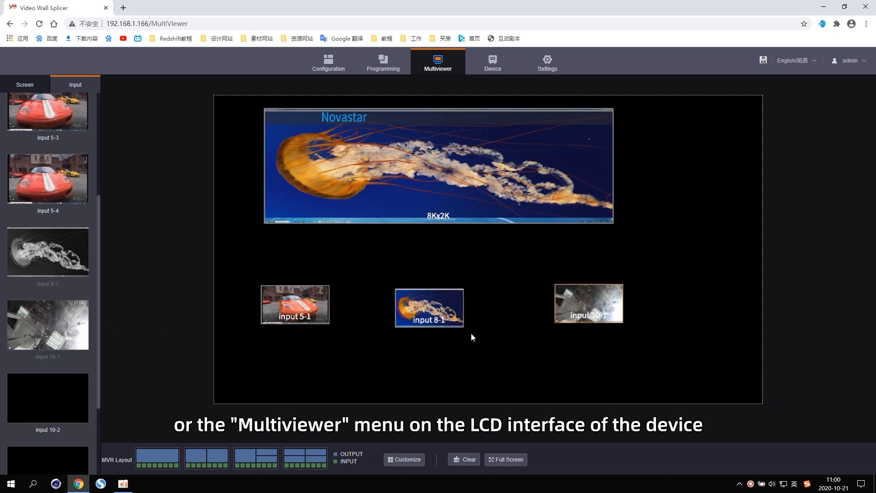
mouse_move(447, 379)
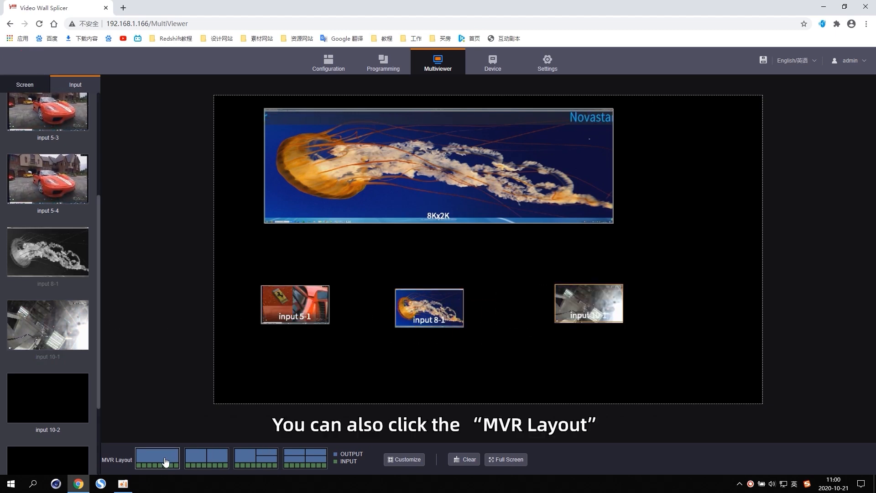
Step: Apply the first MVR Layout preset, then switch to the Device page
left_click(157, 457)
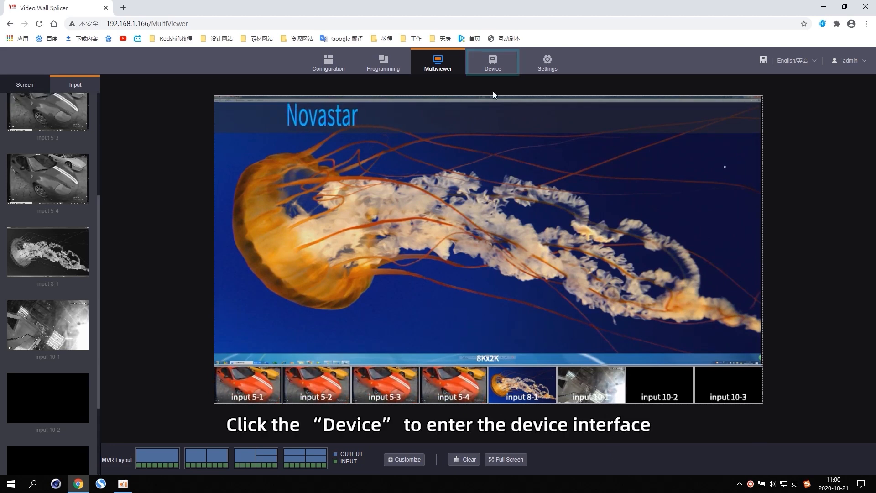
left_click(491, 61)
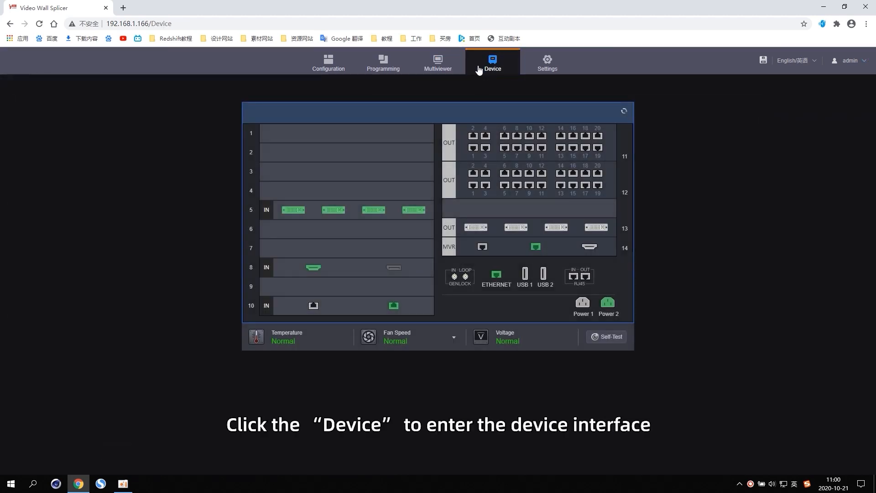
mouse_move(291, 204)
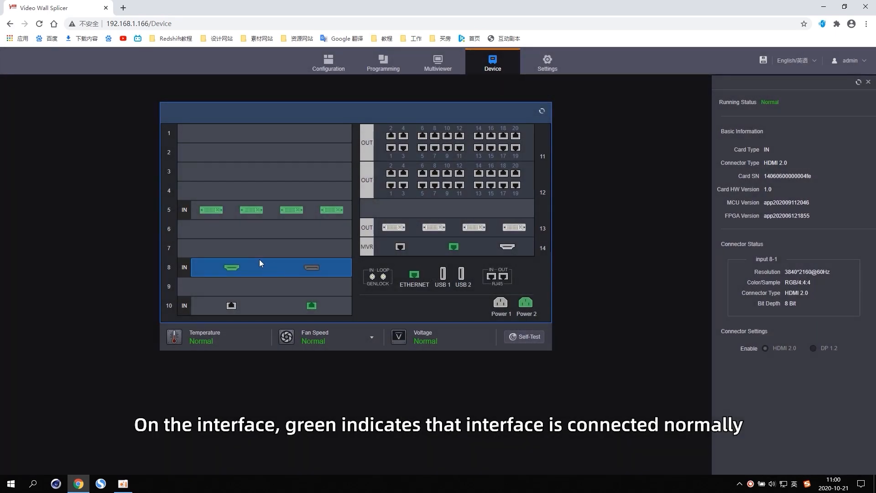
mouse_move(270, 307)
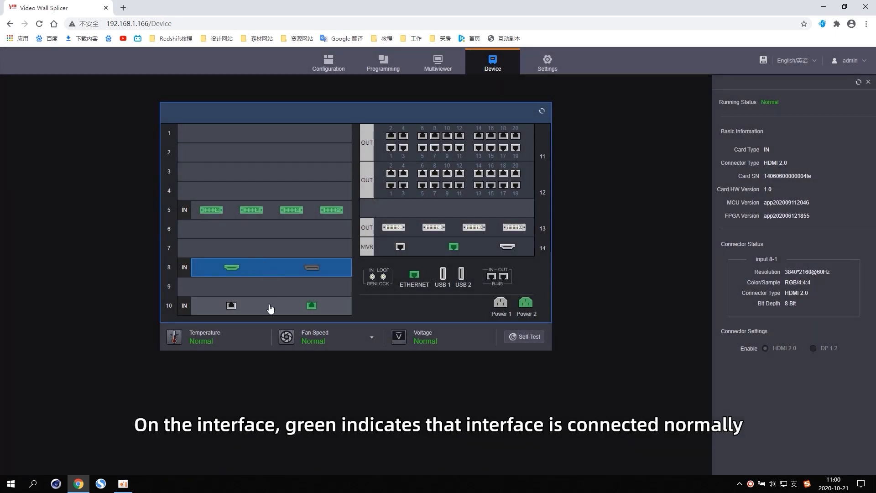
Step: Show the details of the slot 10 RJ45 input card in the right panel
left_click(268, 305)
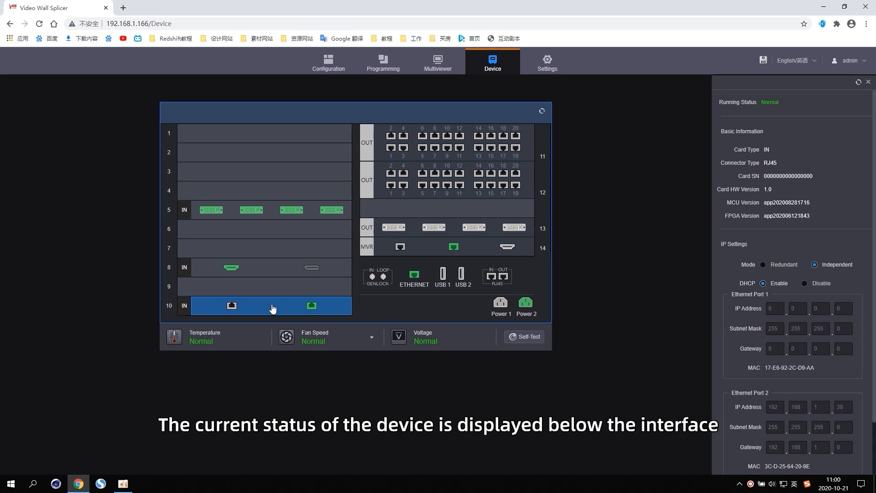
mouse_move(232, 342)
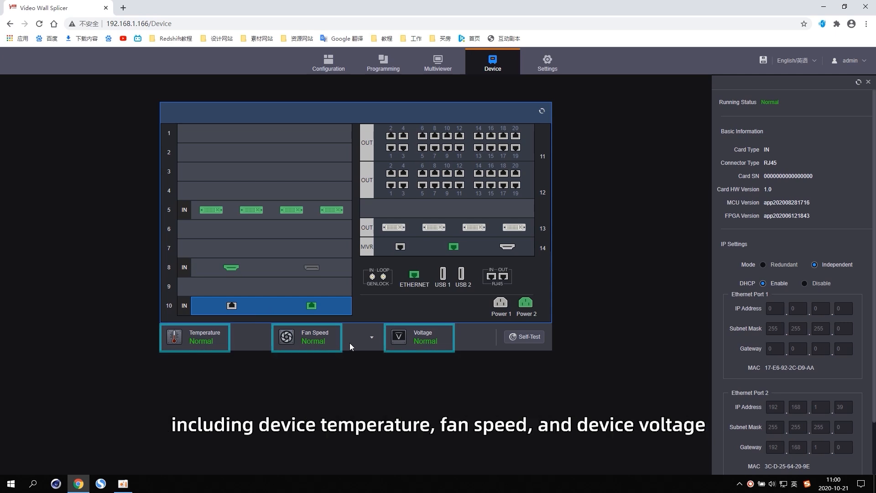
mouse_move(462, 346)
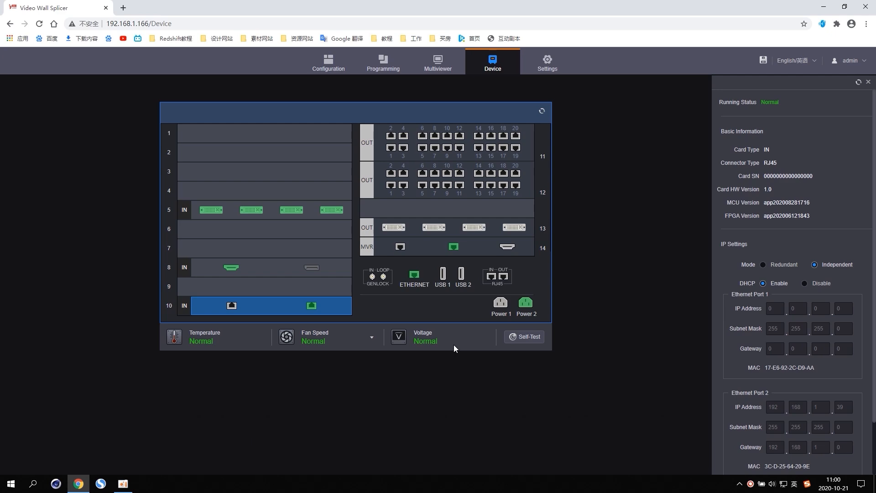
Step: Switch to the Settings page showing EDID Management input resolutions
left_click(546, 62)
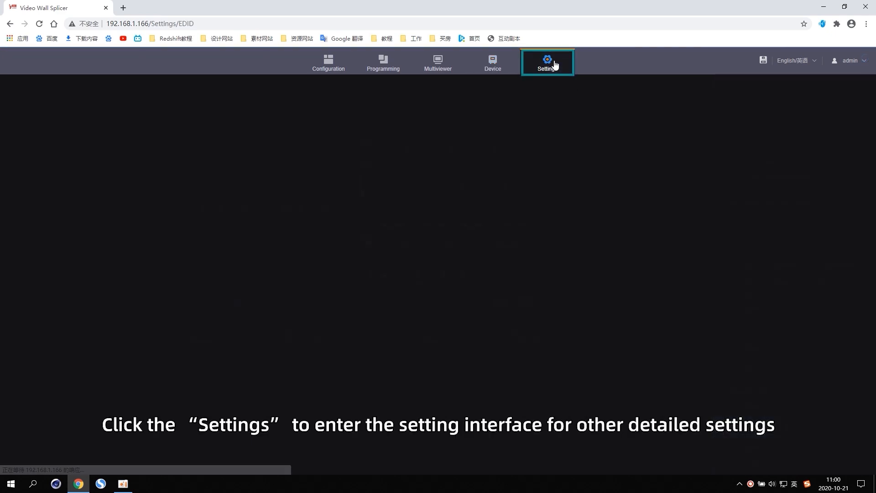
left_click(546, 61)
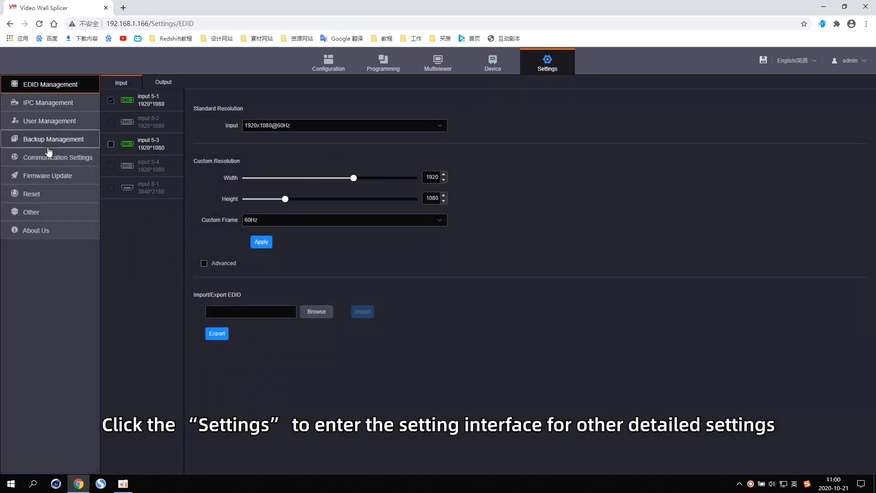
mouse_move(56, 283)
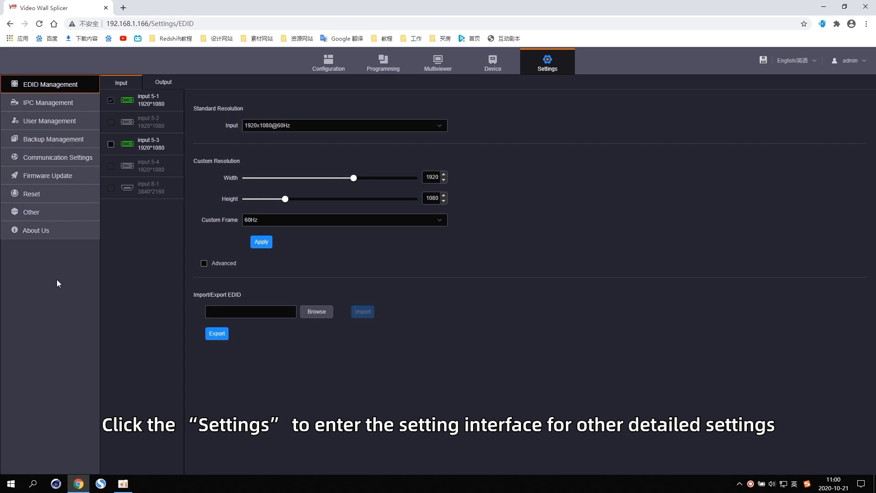